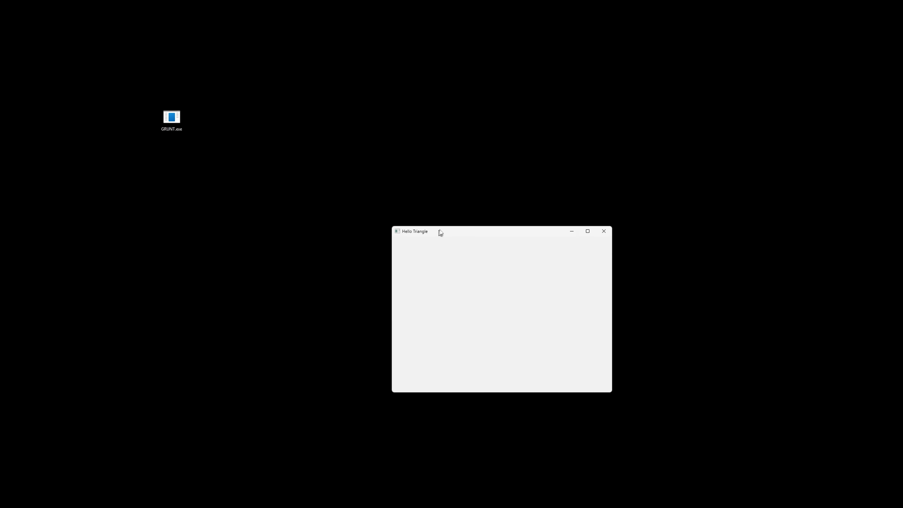
- Run GRUNT.EXE from the C:\> prompt by entering grunt
{"action": "left_click", "coordinate": [603, 231]}
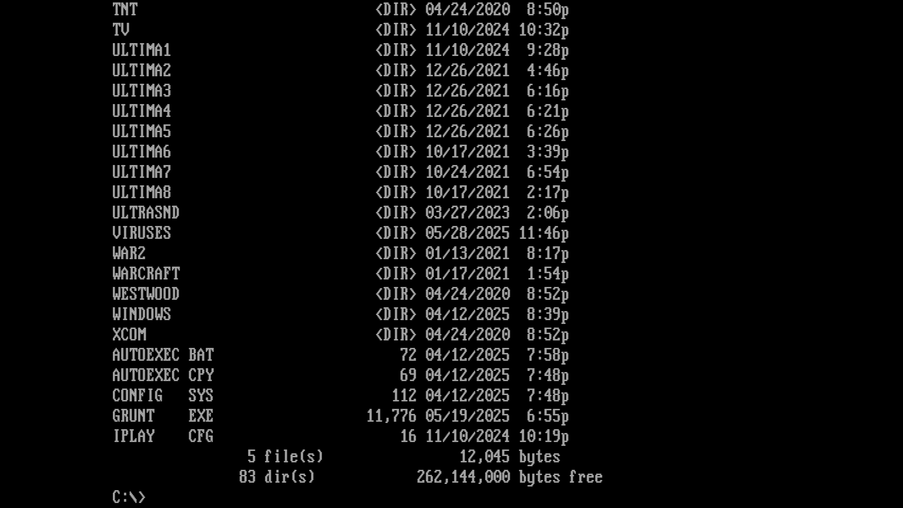
{"action": "type", "text": "grunt"}
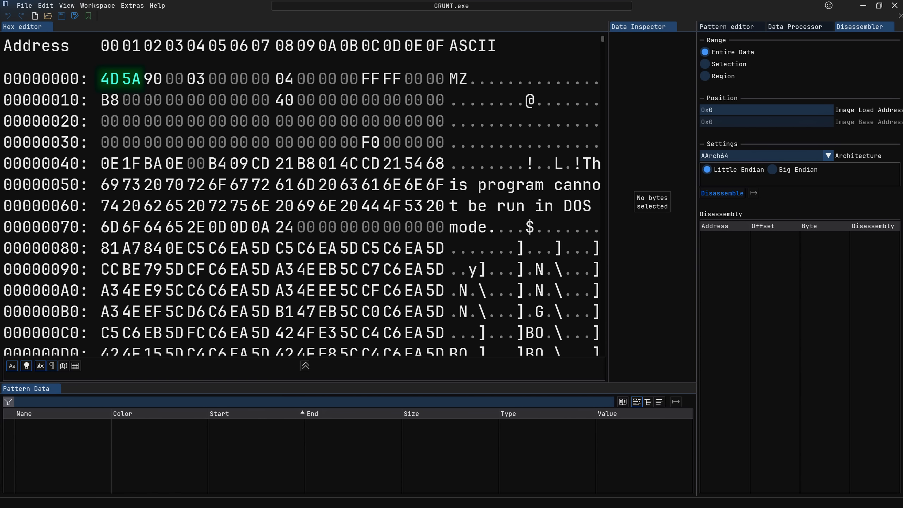
{"action": "left_click", "coordinate": [166, 79]}
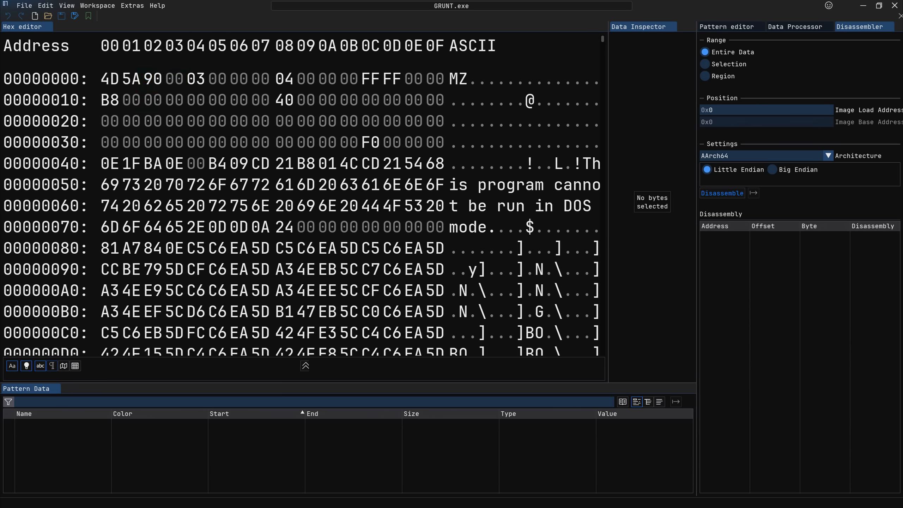
{"action": "left_click", "coordinate": [205, 79]}
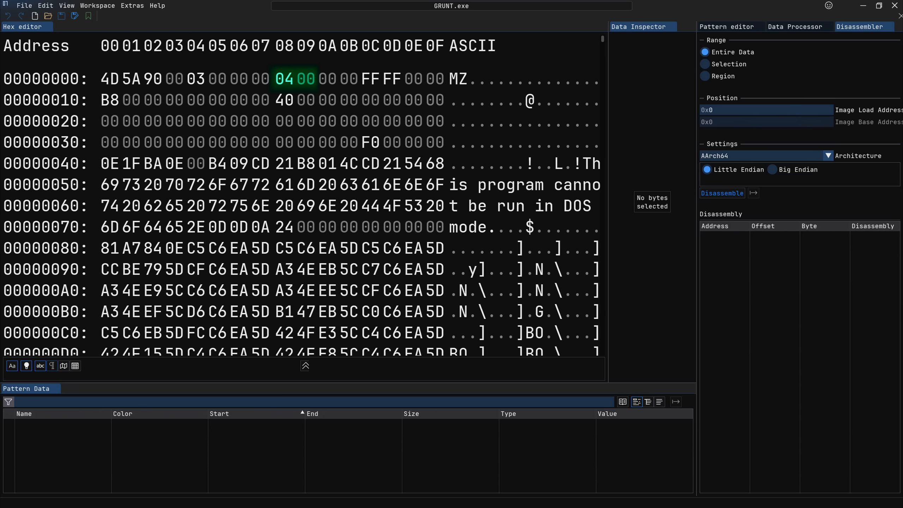
{"action": "left_click", "coordinate": [340, 79]}
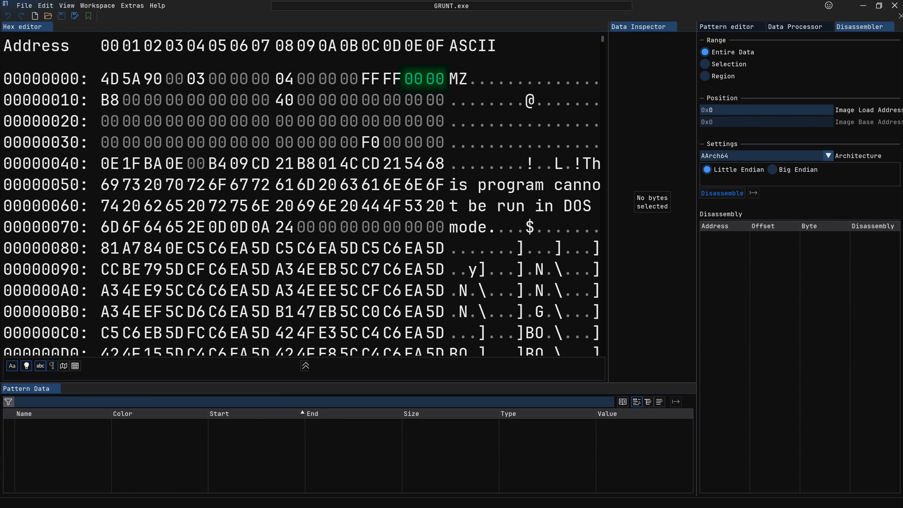
{"action": "left_click", "coordinate": [109, 99]}
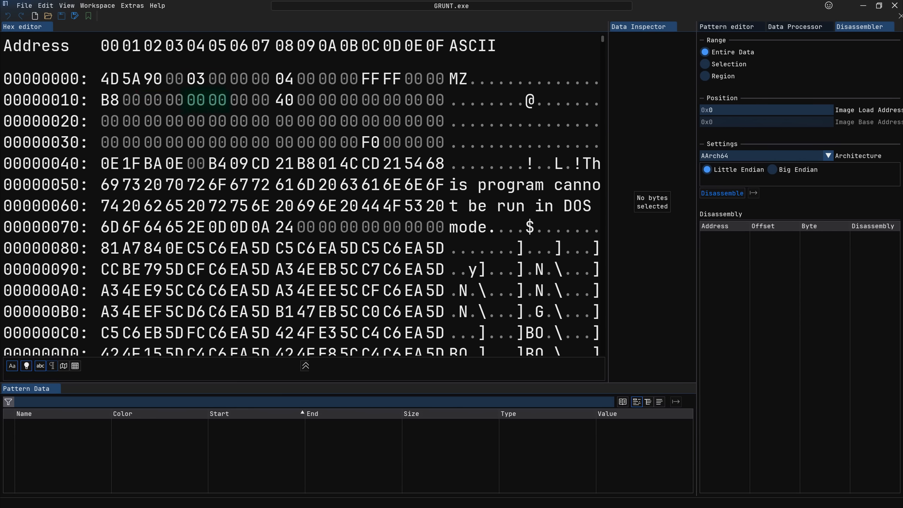
{"action": "left_click", "coordinate": [198, 100]}
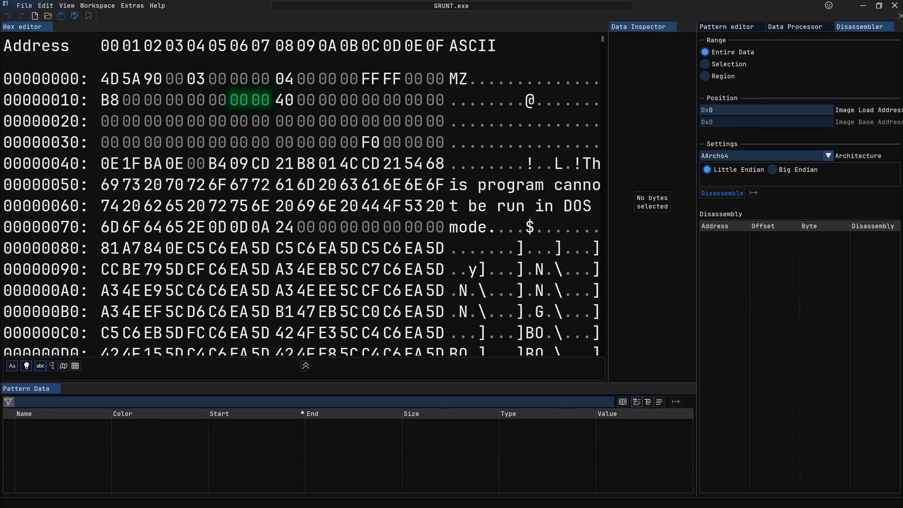
{"action": "left_click", "coordinate": [293, 99]}
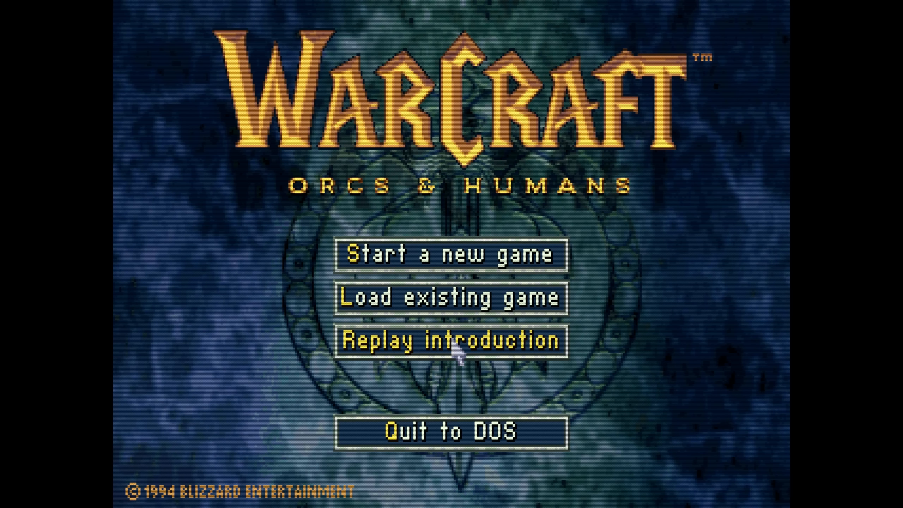
- Start a new single-player Warcraft game and command the footman on the map
{"action": "left_click", "coordinate": [451, 254]}
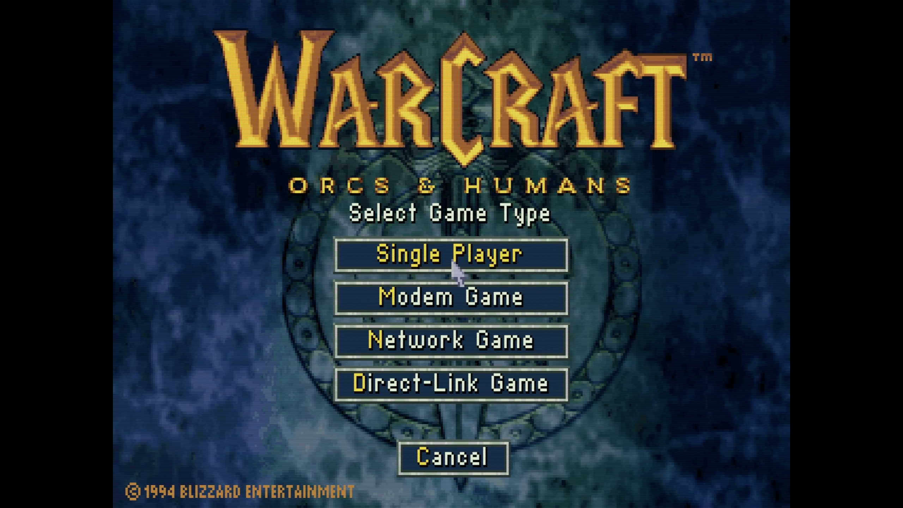
{"action": "mouse_move", "coordinate": [453, 254]}
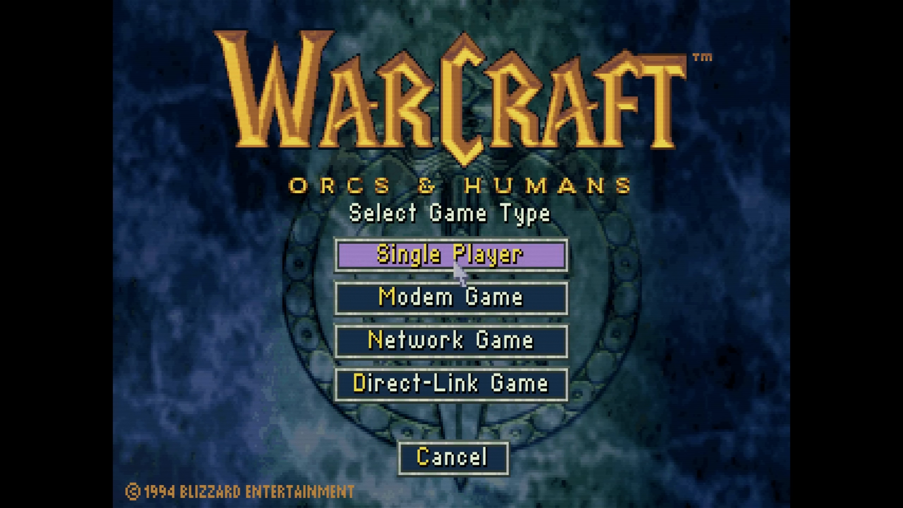
{"action": "left_click", "coordinate": [451, 254]}
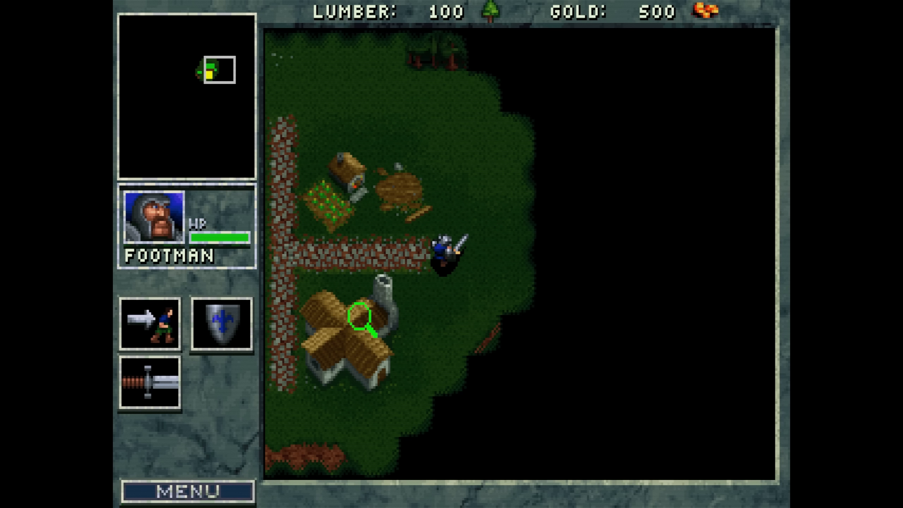
{"action": "left_click", "coordinate": [152, 383]}
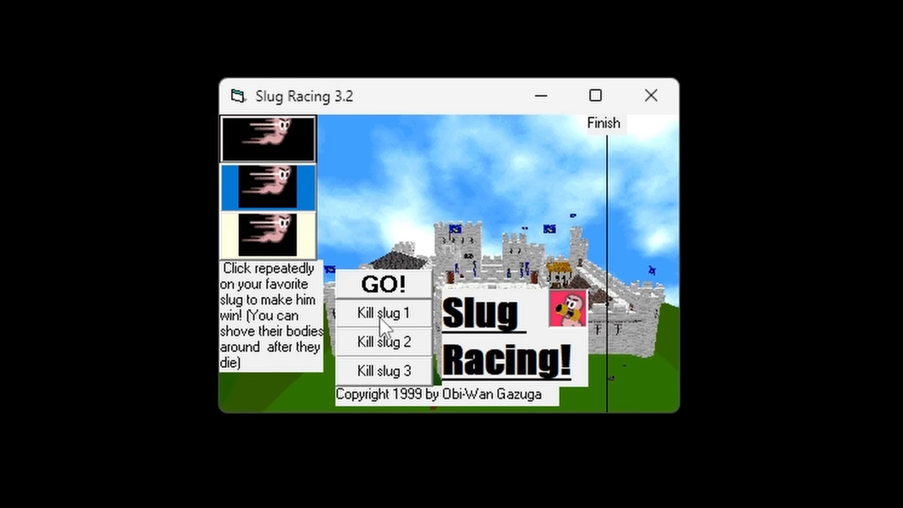
- Start the slug race with GO!, clearing the three slug pictures from the panel
{"action": "left_click", "coordinate": [384, 285]}
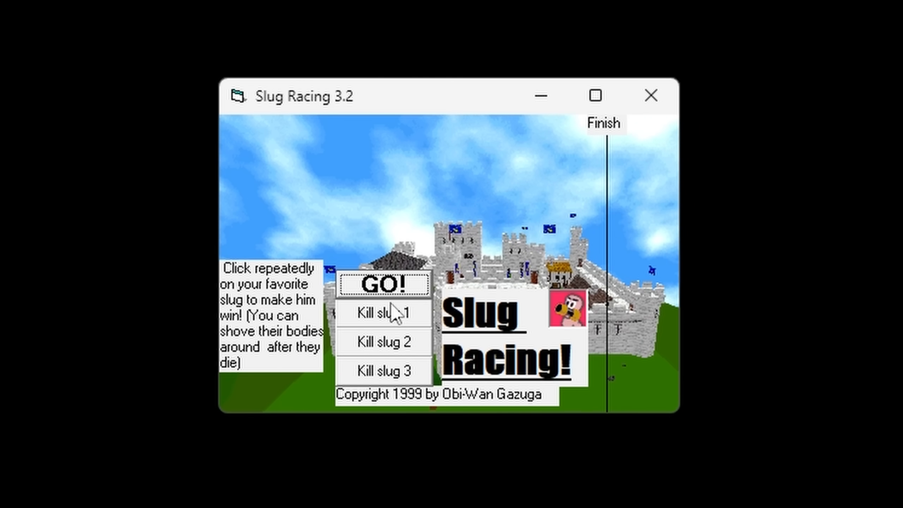
{"action": "mouse_move", "coordinate": [646, 143]}
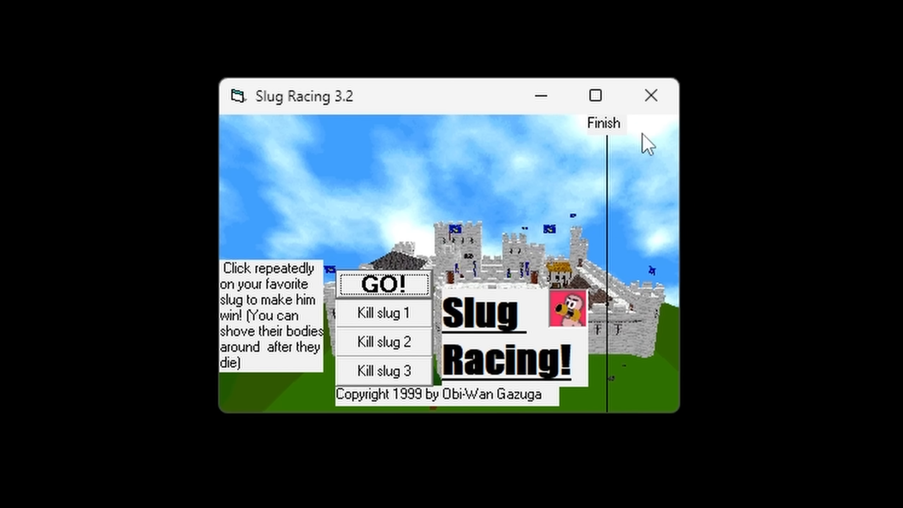